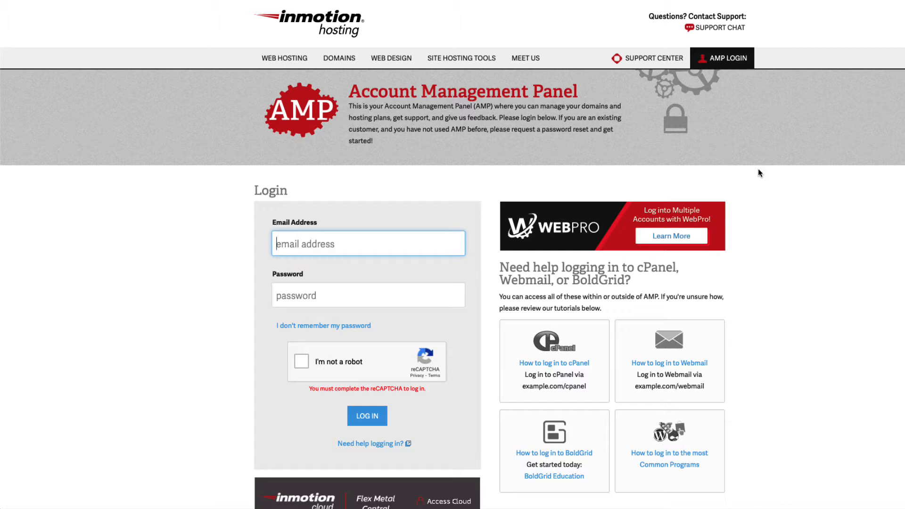
{"action": "mouse_move", "coordinate": [514, 177]}
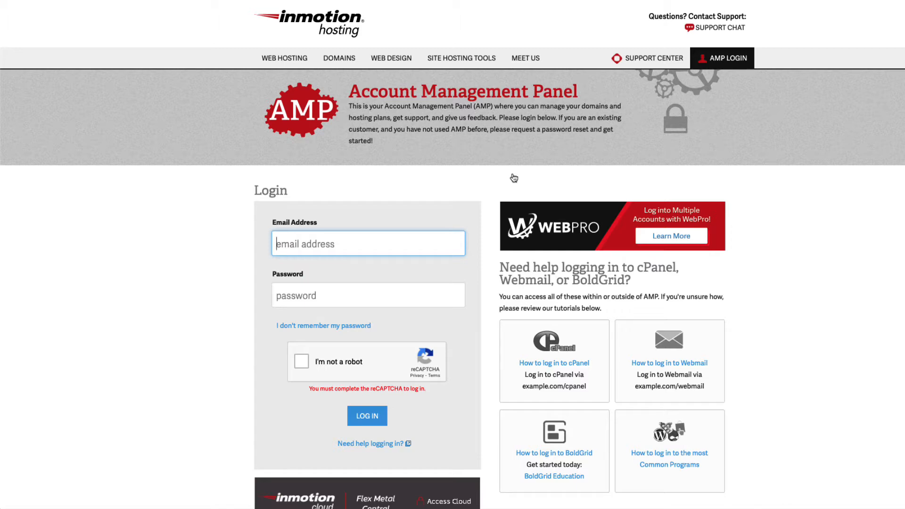
Sign in to AMP and reach the Domains menu for registering a new domain
{"action": "left_click", "coordinate": [368, 416]}
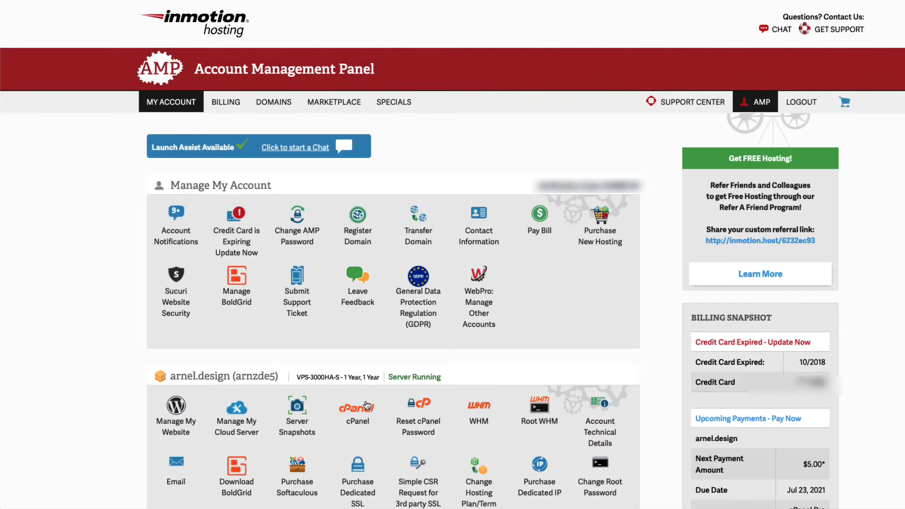
{"action": "left_click", "coordinate": [273, 102]}
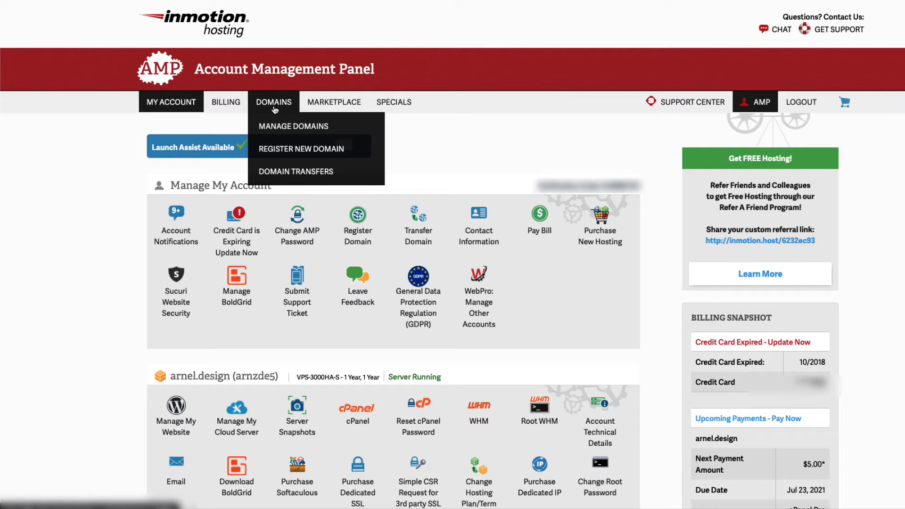
{"action": "mouse_move", "coordinate": [281, 145]}
{"action": "type", "text": "example67"}
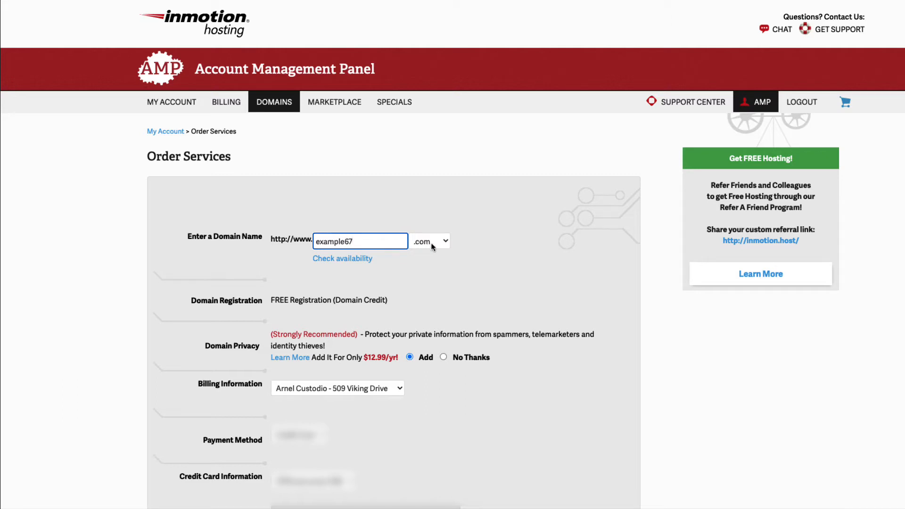
{"action": "mouse_move", "coordinate": [342, 259]}
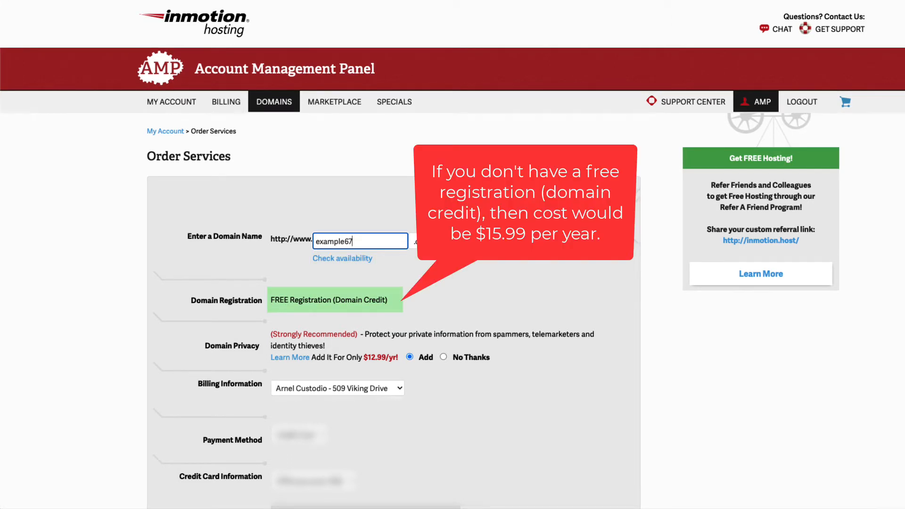
{"action": "mouse_move", "coordinate": [275, 320]}
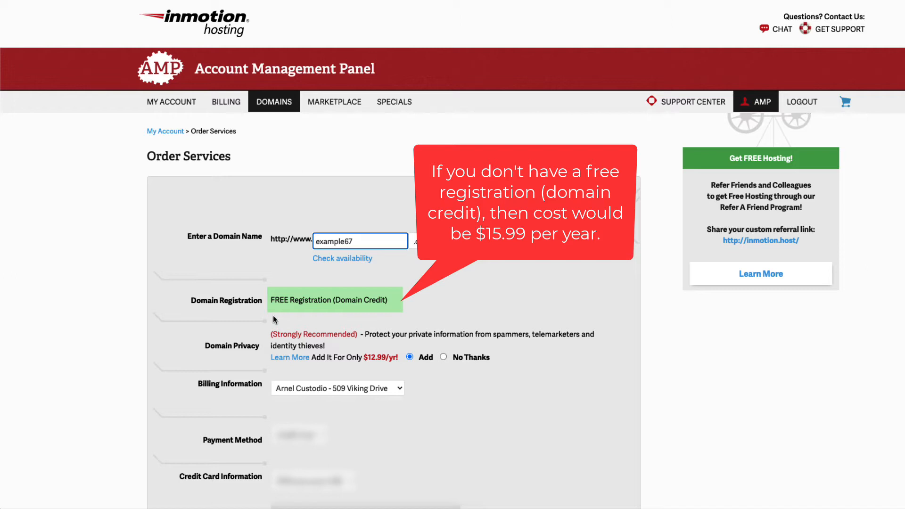
{"action": "mouse_move", "coordinate": [286, 312]}
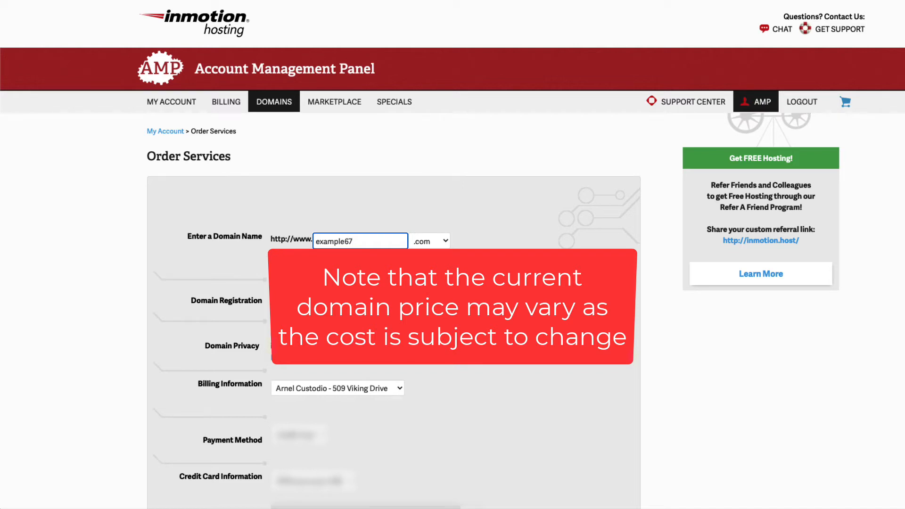
Decline then re-add Domain Privacy protection for the example67.com order
{"action": "scroll", "scroll_direction": "down", "scroll_amount": 3}
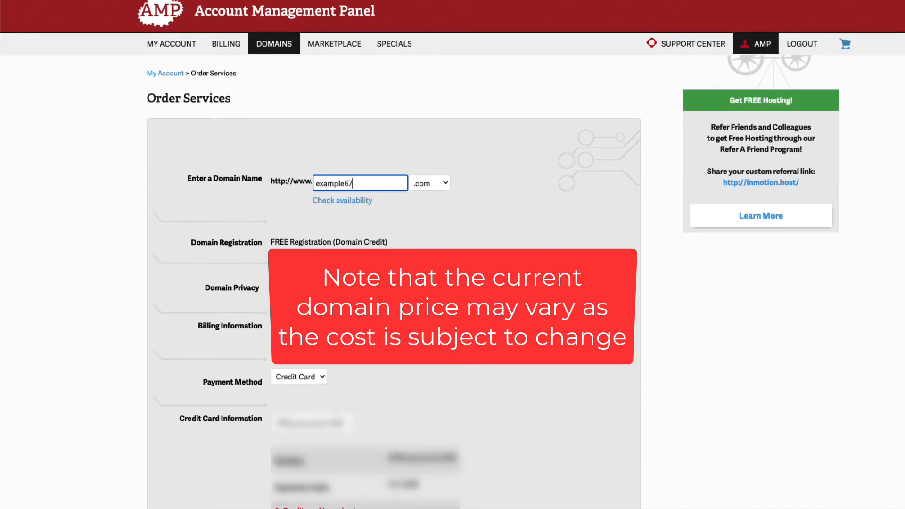
{"action": "scroll", "scroll_direction": "down", "scroll_amount": 3}
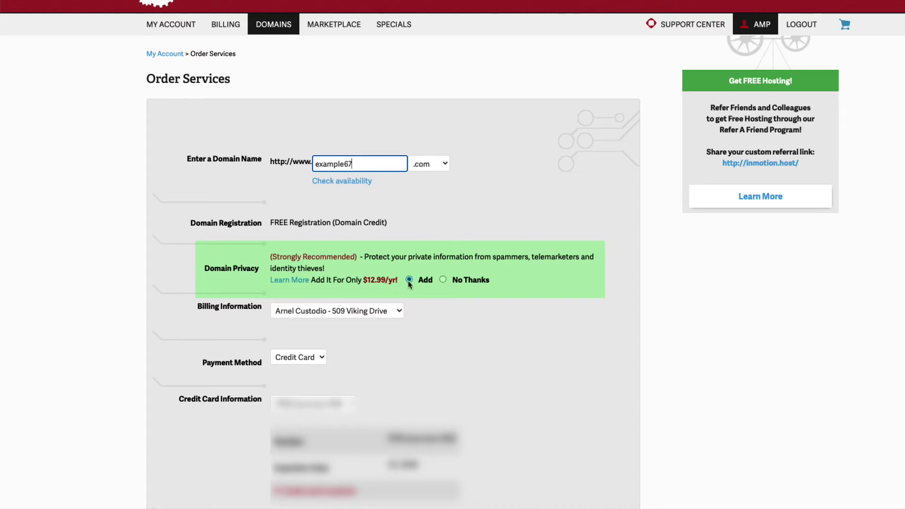
{"action": "mouse_move", "coordinate": [448, 283]}
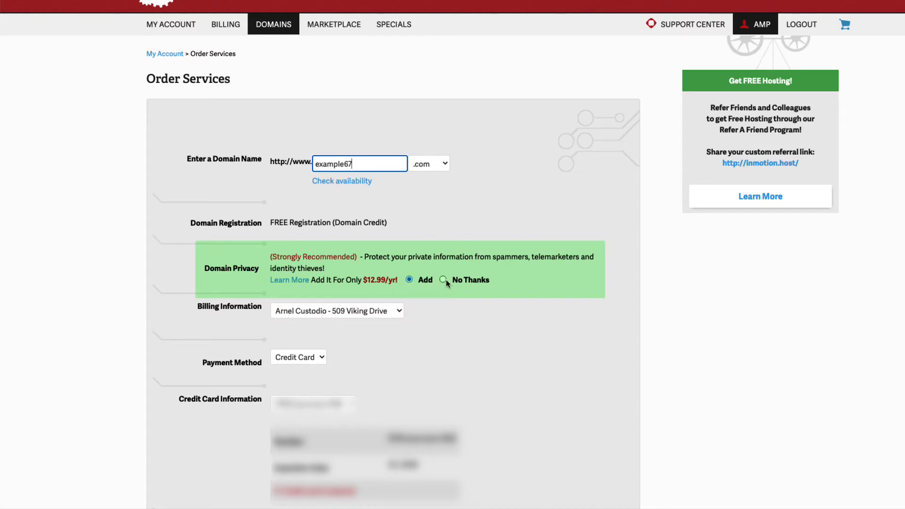
{"action": "left_click", "coordinate": [444, 281]}
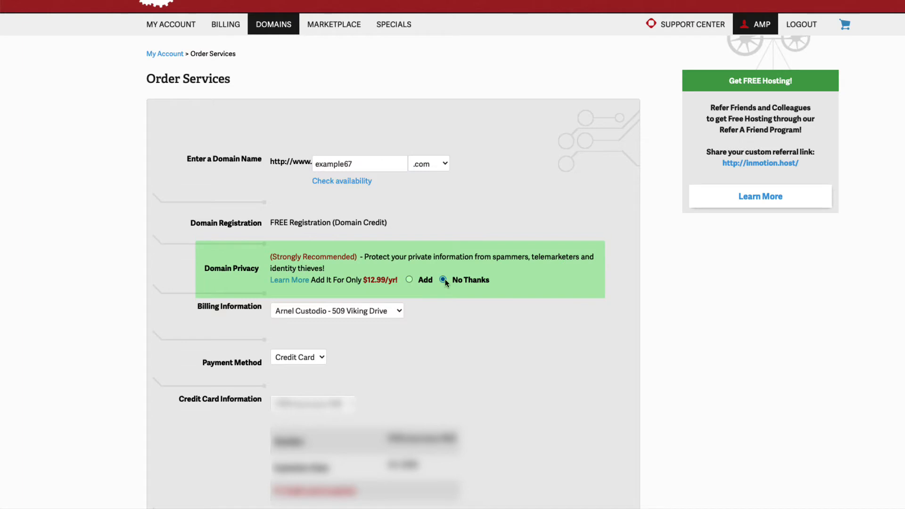
{"action": "left_click", "coordinate": [409, 280]}
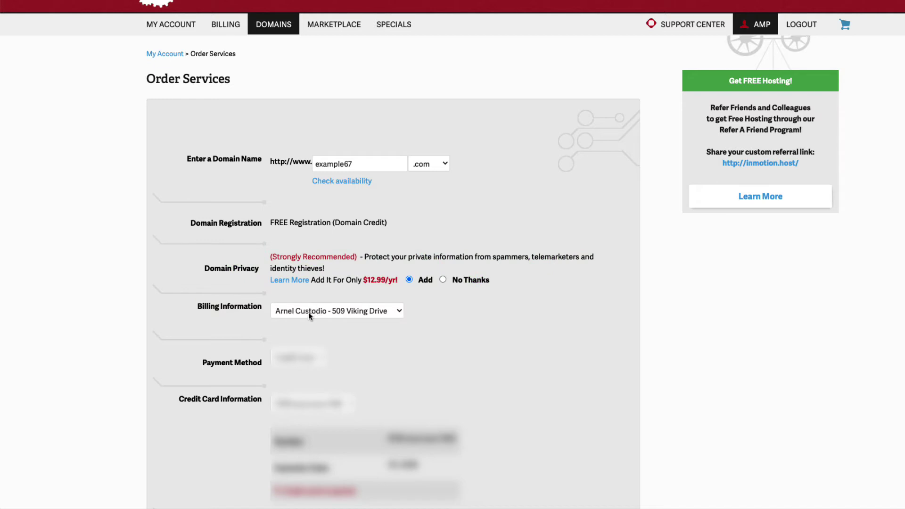
{"action": "mouse_move", "coordinate": [327, 313]}
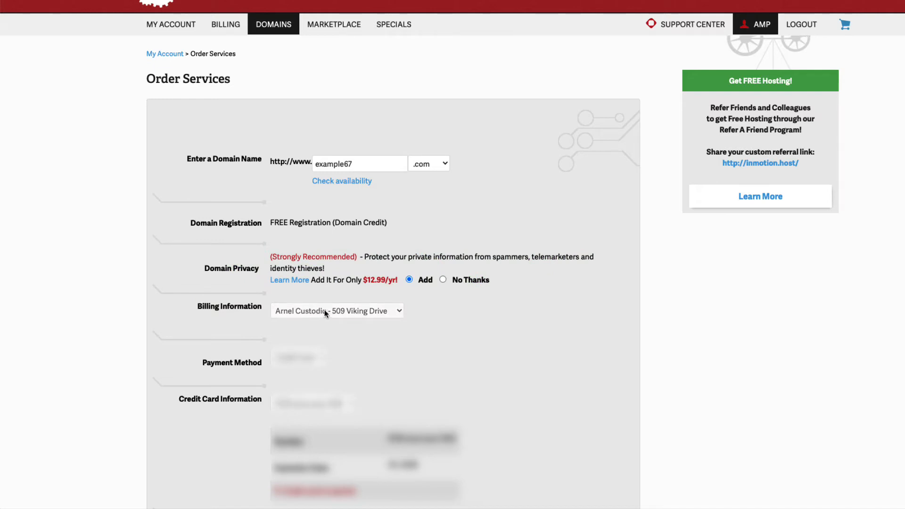
{"action": "mouse_move", "coordinate": [376, 336]}
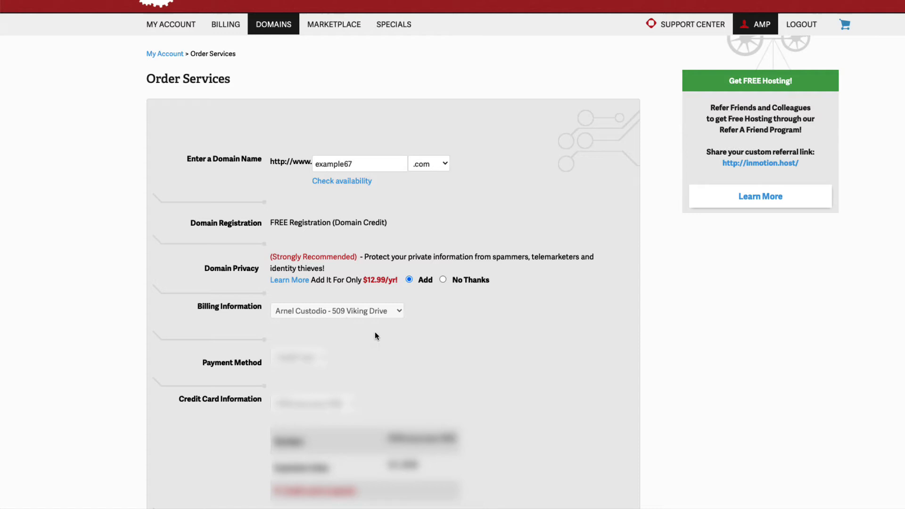
Keep the existing billing address and choose the saved credit card for payment
{"action": "left_click", "coordinate": [338, 312]}
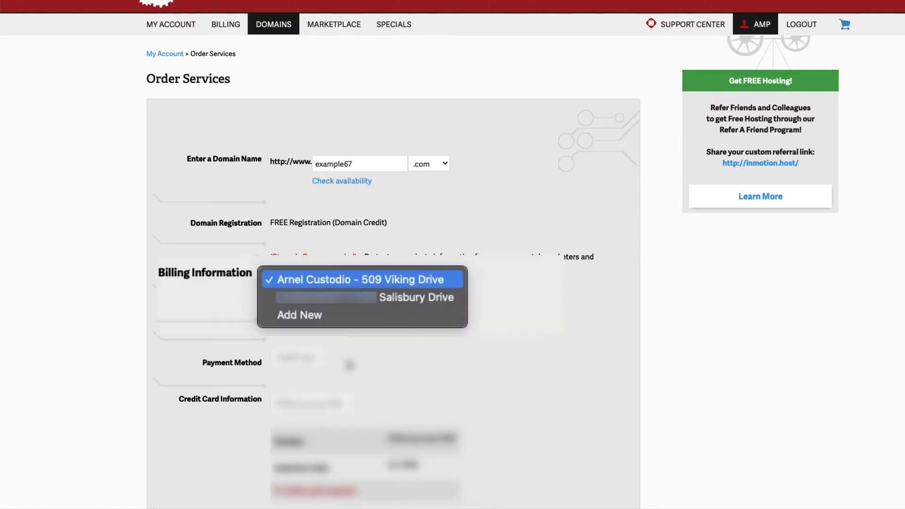
{"action": "scroll", "scroll_direction": "down", "scroll_amount": 3}
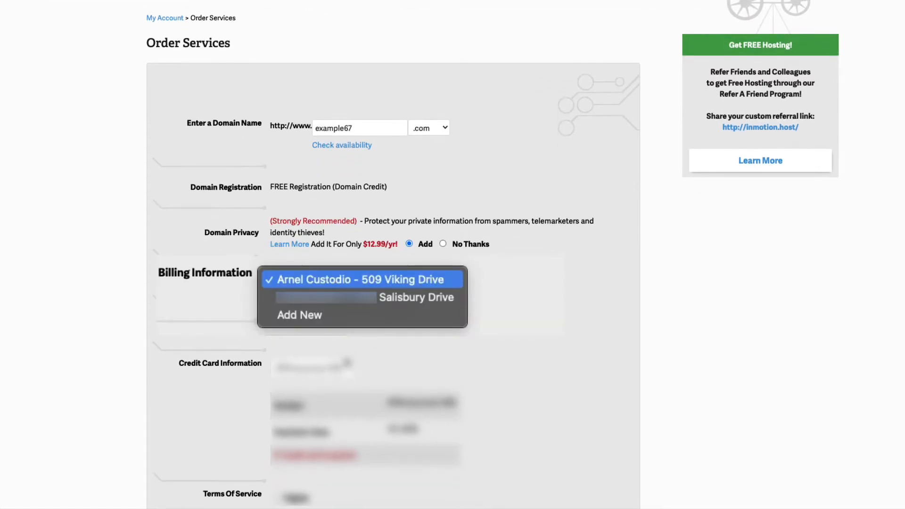
{"action": "left_click", "coordinate": [361, 279]}
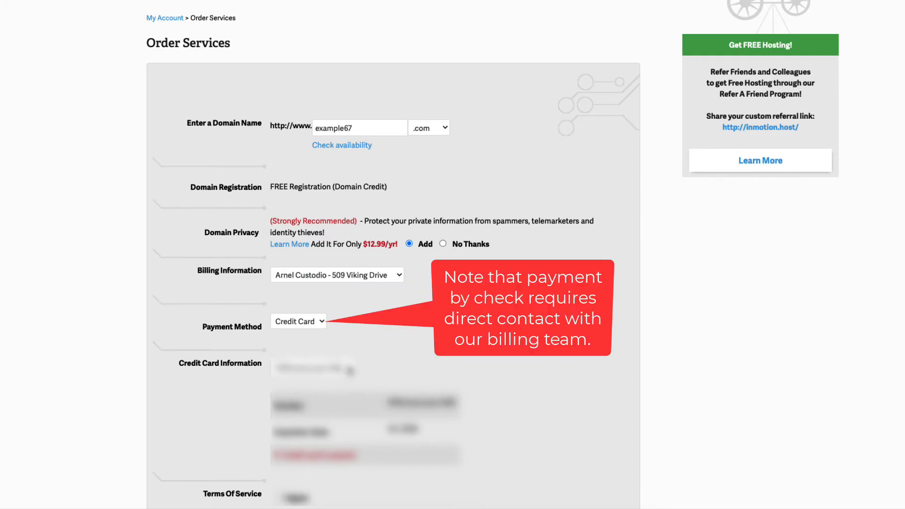
{"action": "left_click", "coordinate": [315, 367]}
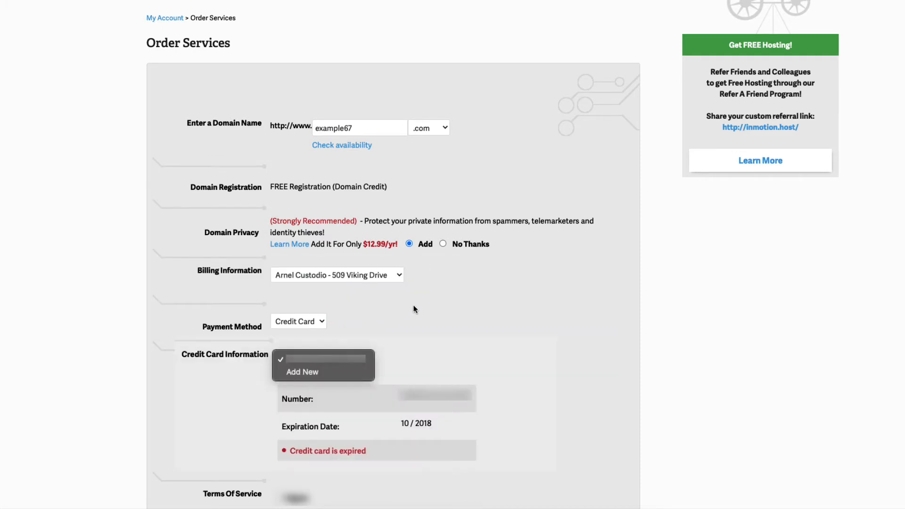
{"action": "scroll", "scroll_direction": "down", "scroll_amount": 3}
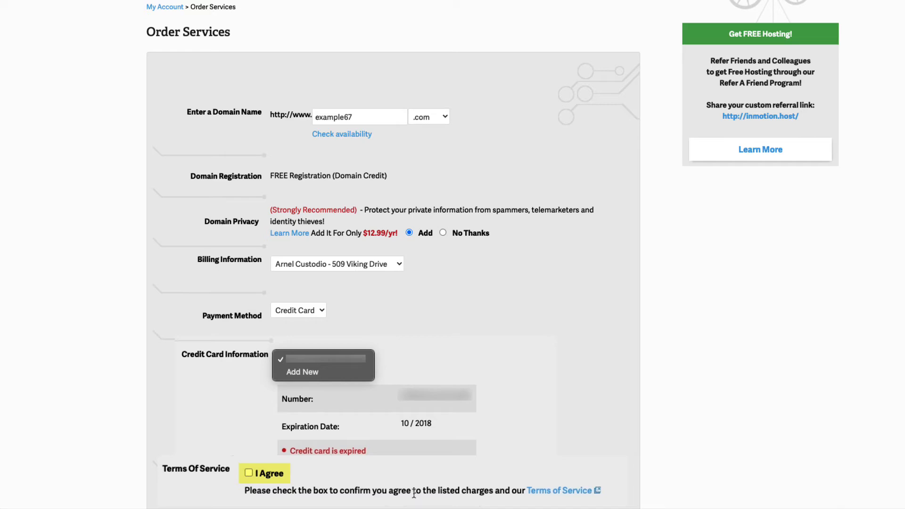
Agree to the Terms of Service and submit the $12.99 example67.com order
{"action": "left_click", "coordinate": [249, 472]}
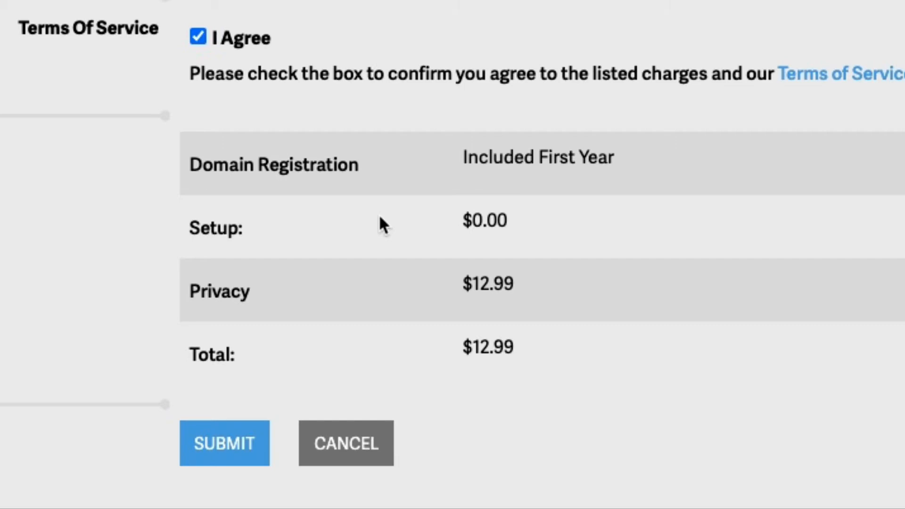
{"action": "left_click", "coordinate": [225, 444]}
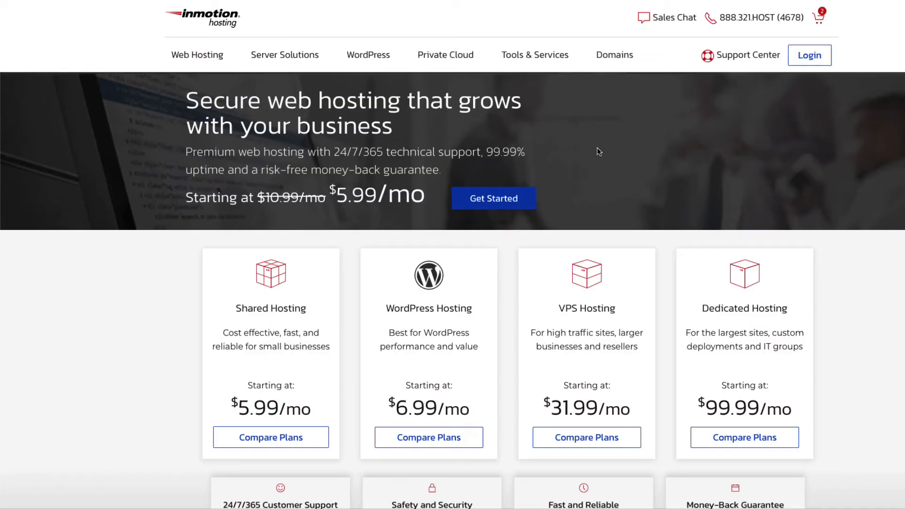
{"action": "mouse_move", "coordinate": [573, 142]}
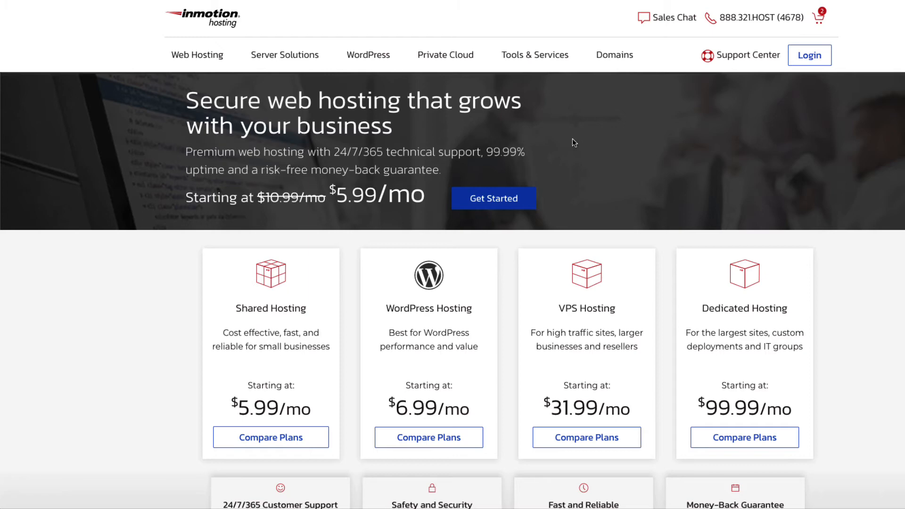
{"action": "mouse_move", "coordinate": [591, 70]}
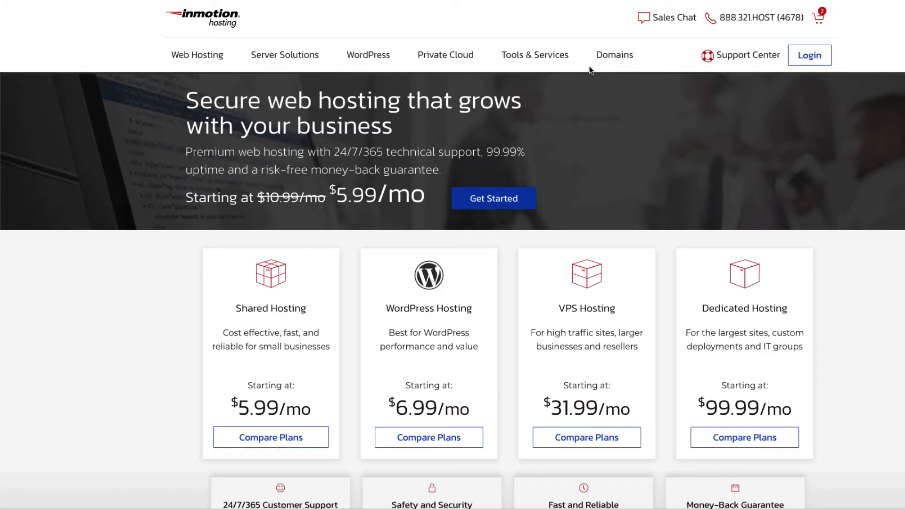
{"action": "mouse_move", "coordinate": [613, 57]}
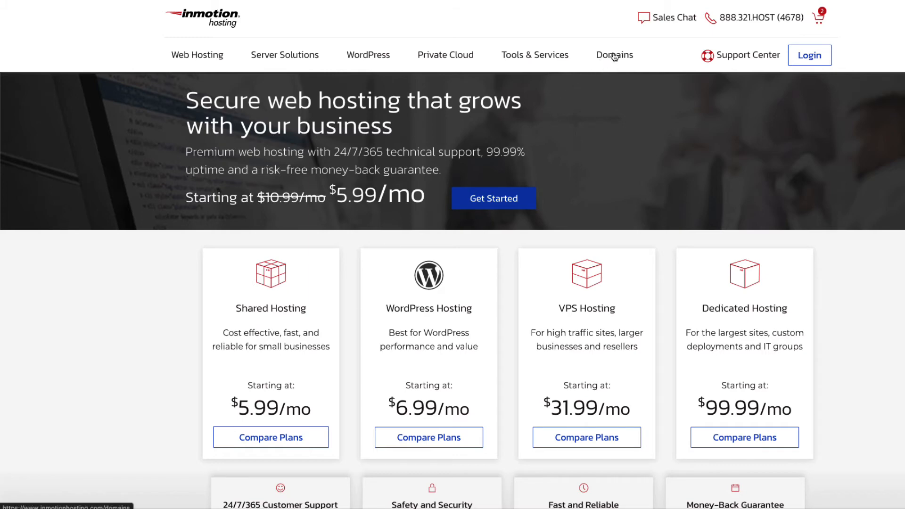
Search example67.com on the Domain Name Registration page to list extension prices
{"action": "left_click", "coordinate": [615, 55]}
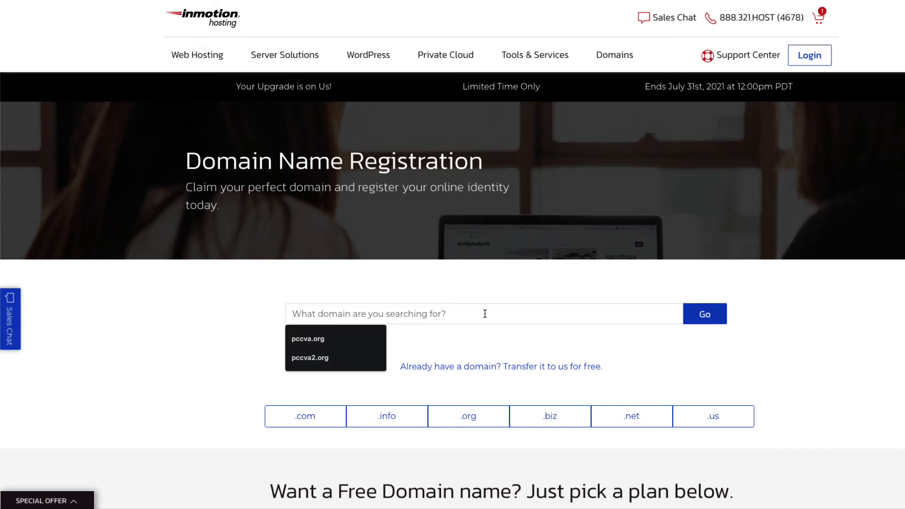
{"action": "type", "text": "example67"}
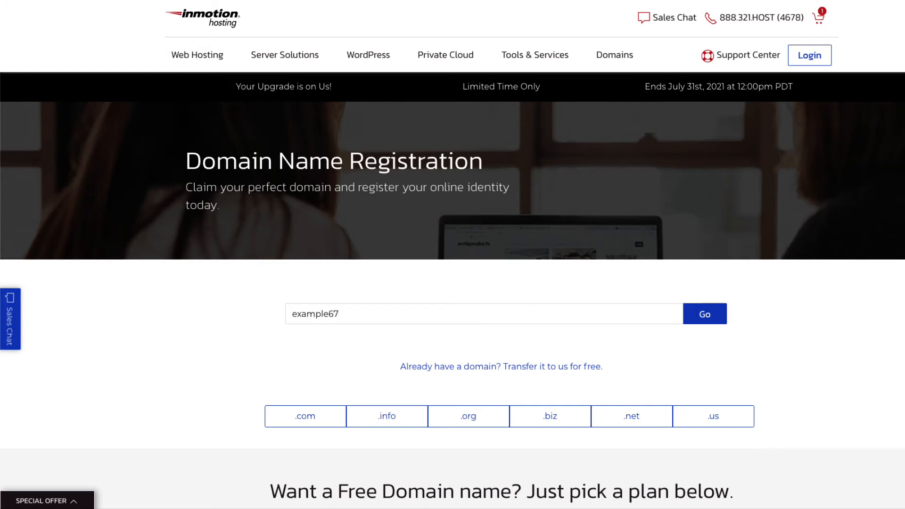
{"action": "type", "text": ".com"}
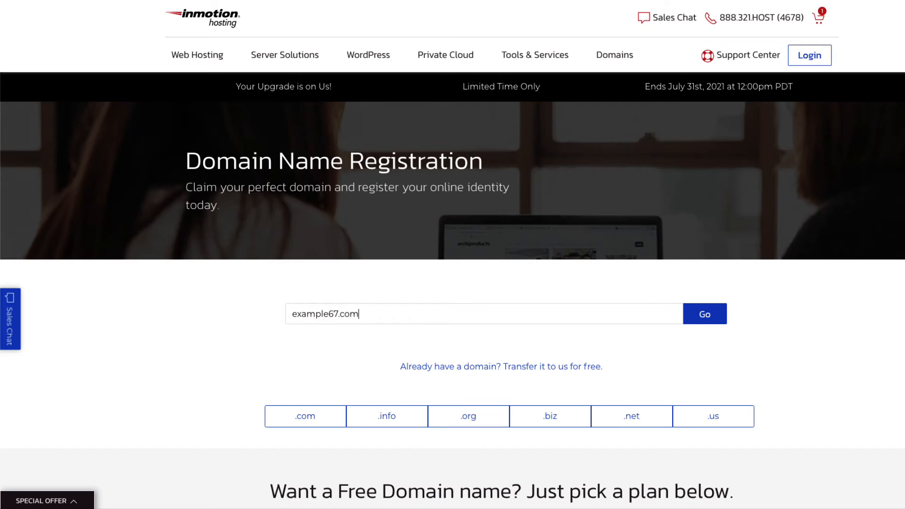
{"action": "left_click", "coordinate": [705, 314]}
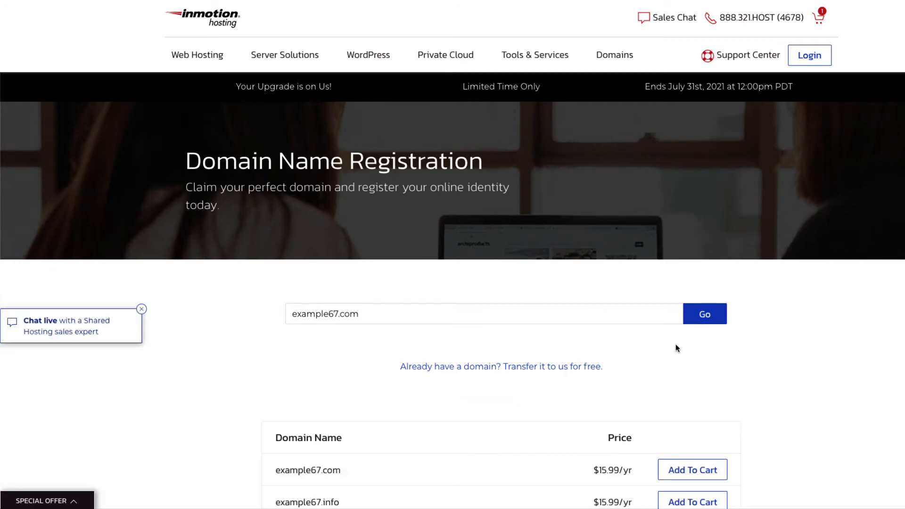
Add the example67.com result at $15.99/yr to the shopping cart
{"action": "scroll", "scroll_direction": "down", "scroll_amount": 3}
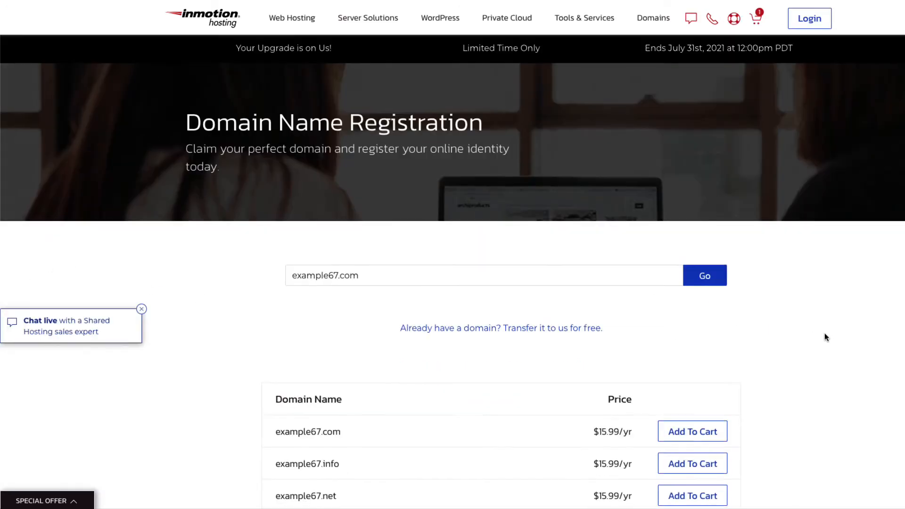
{"action": "scroll", "scroll_direction": "down", "scroll_amount": 3}
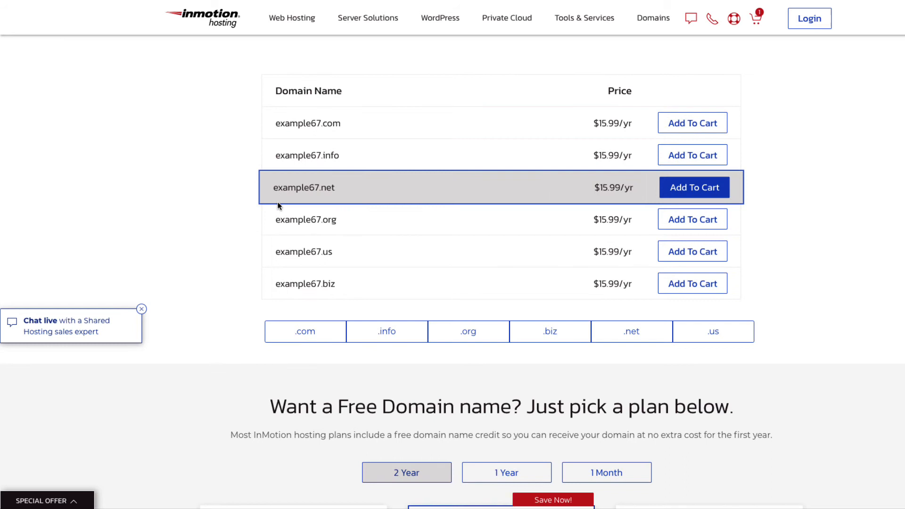
{"action": "mouse_move", "coordinate": [274, 211]}
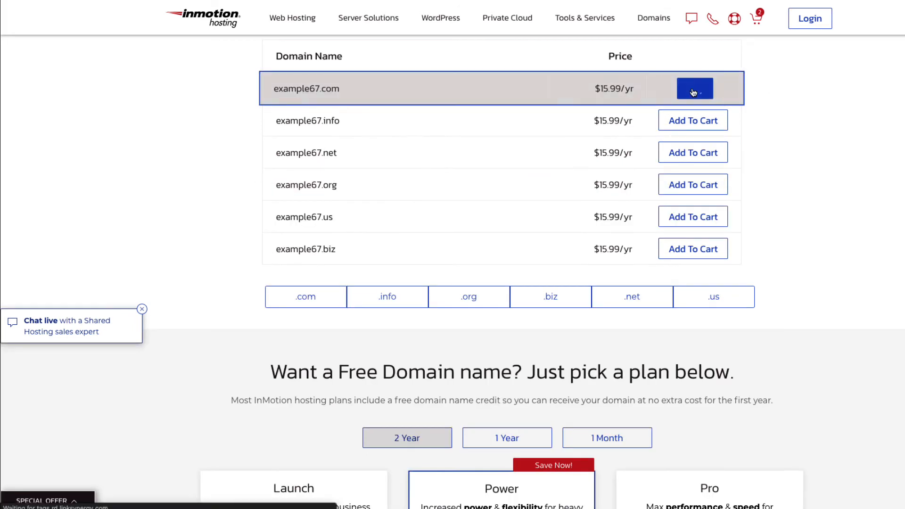
{"action": "left_click", "coordinate": [694, 89]}
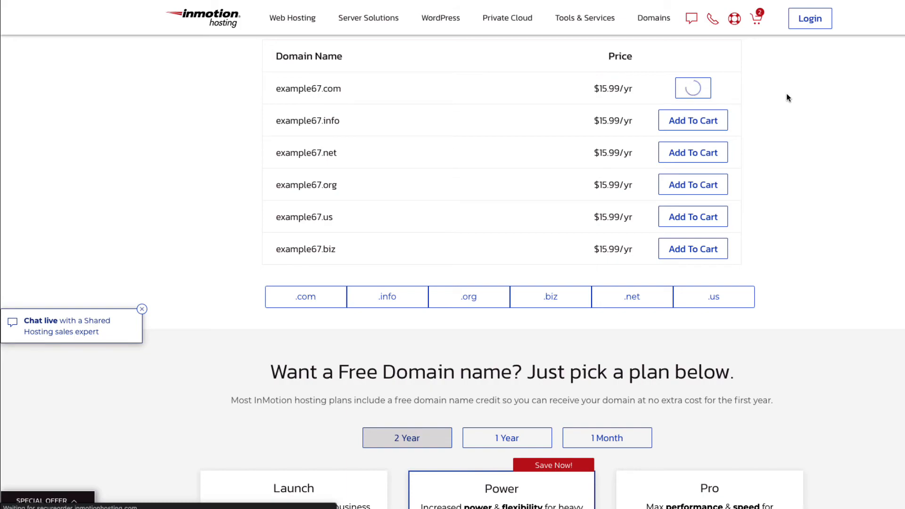
{"action": "left_click", "coordinate": [693, 88]}
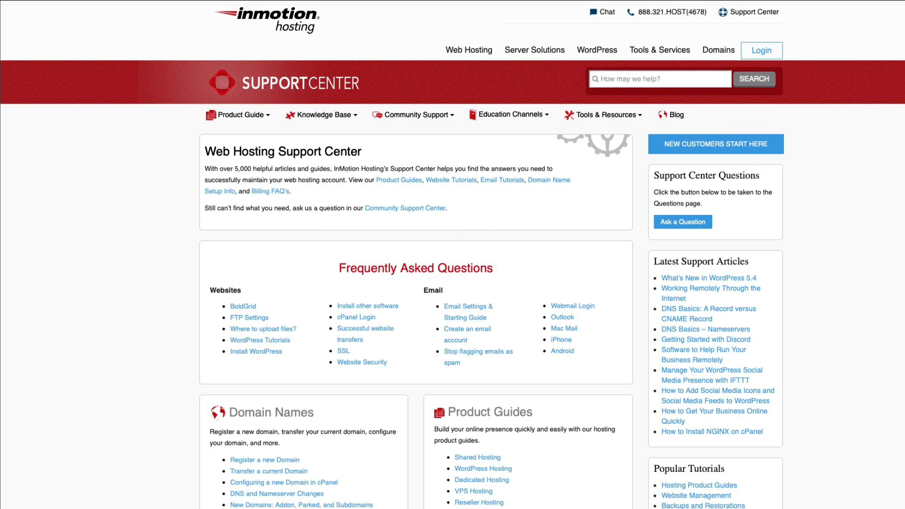
{"action": "left_click", "coordinate": [762, 50]}
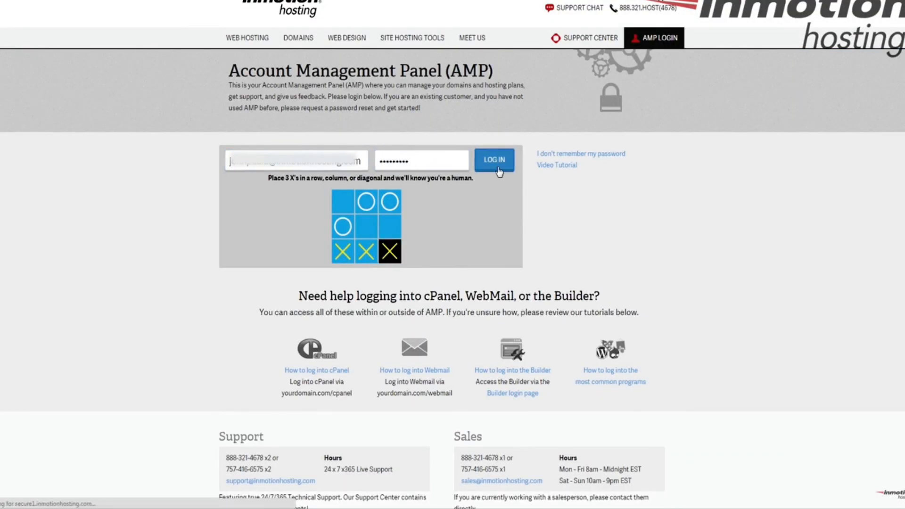